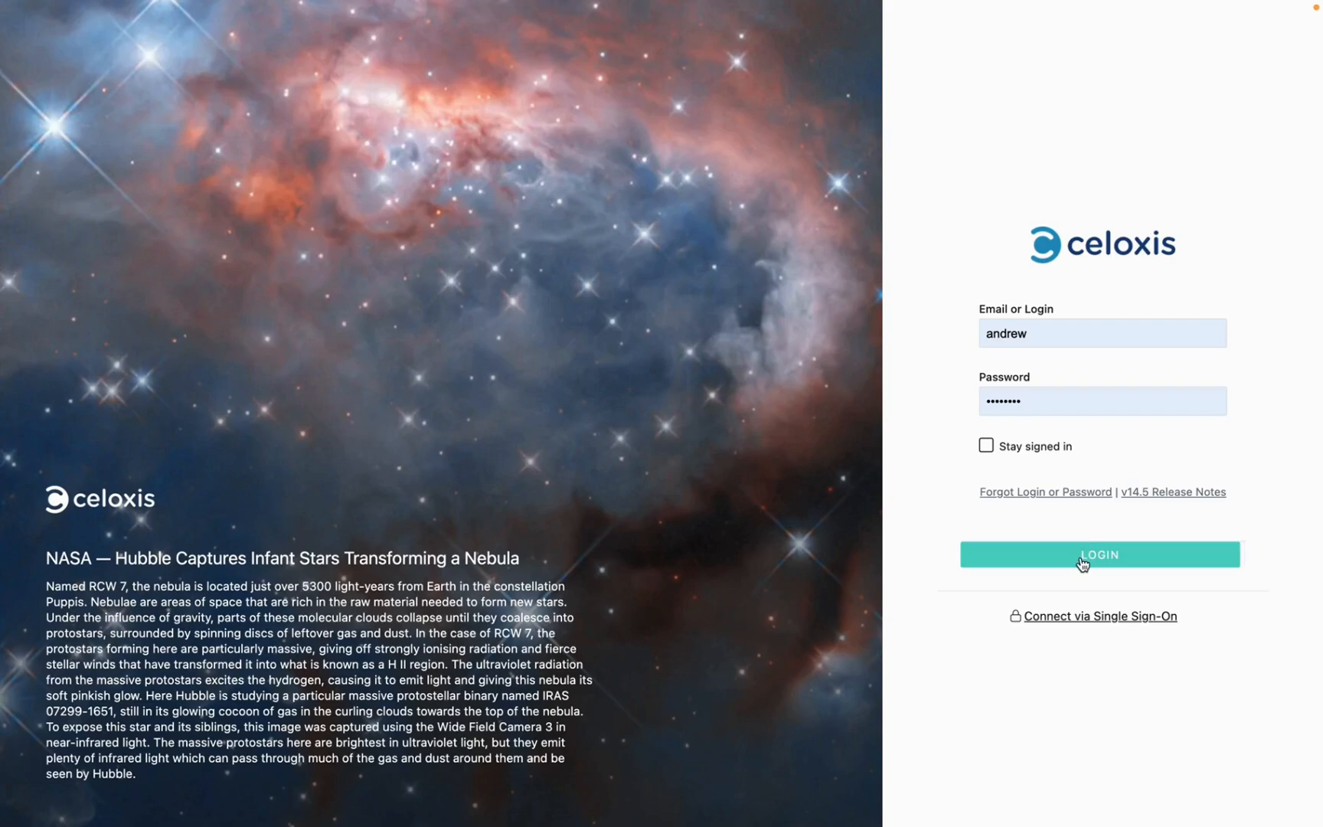
Sign in to Celoxis to reach the Manager Dashboard
click(1098, 554)
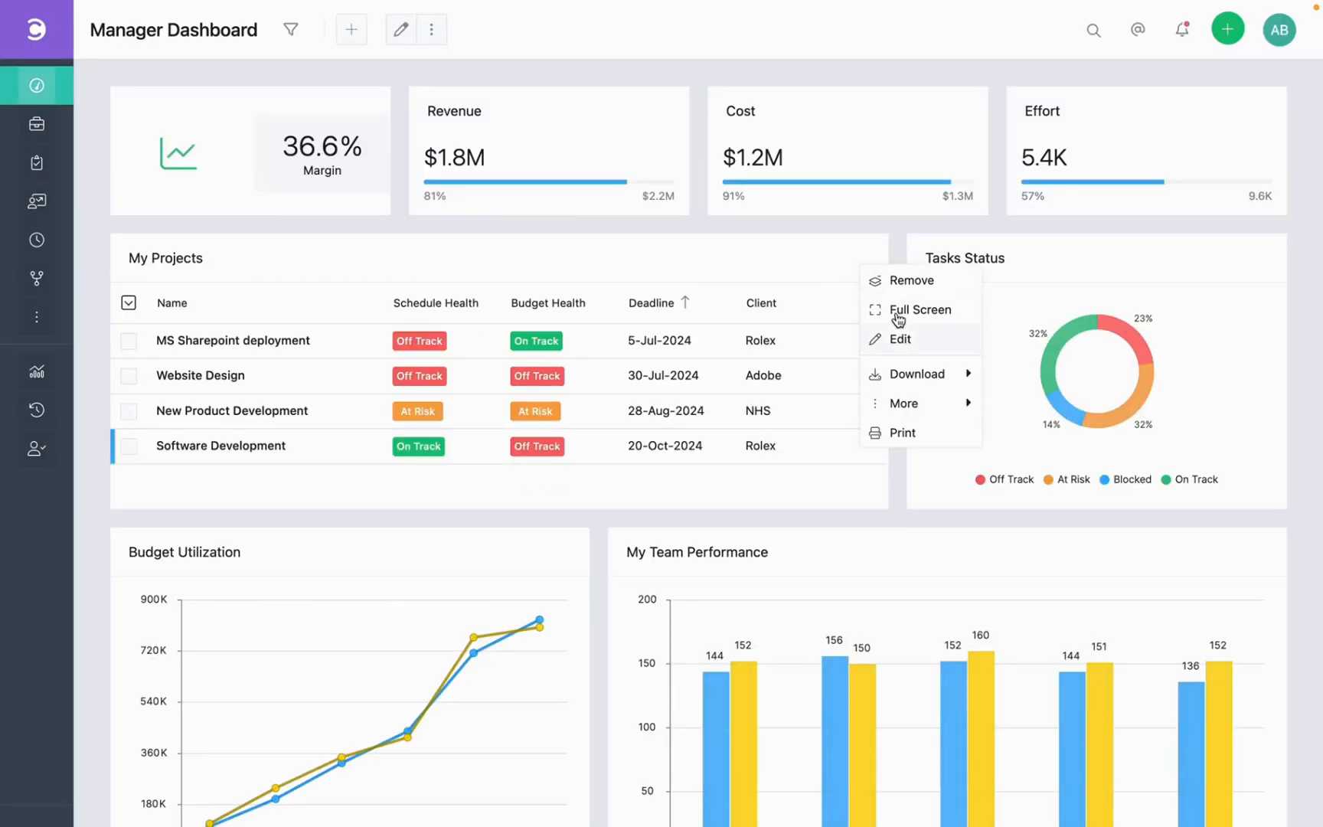
Edit the My Projects report and view its Sharing settings
click(901, 340)
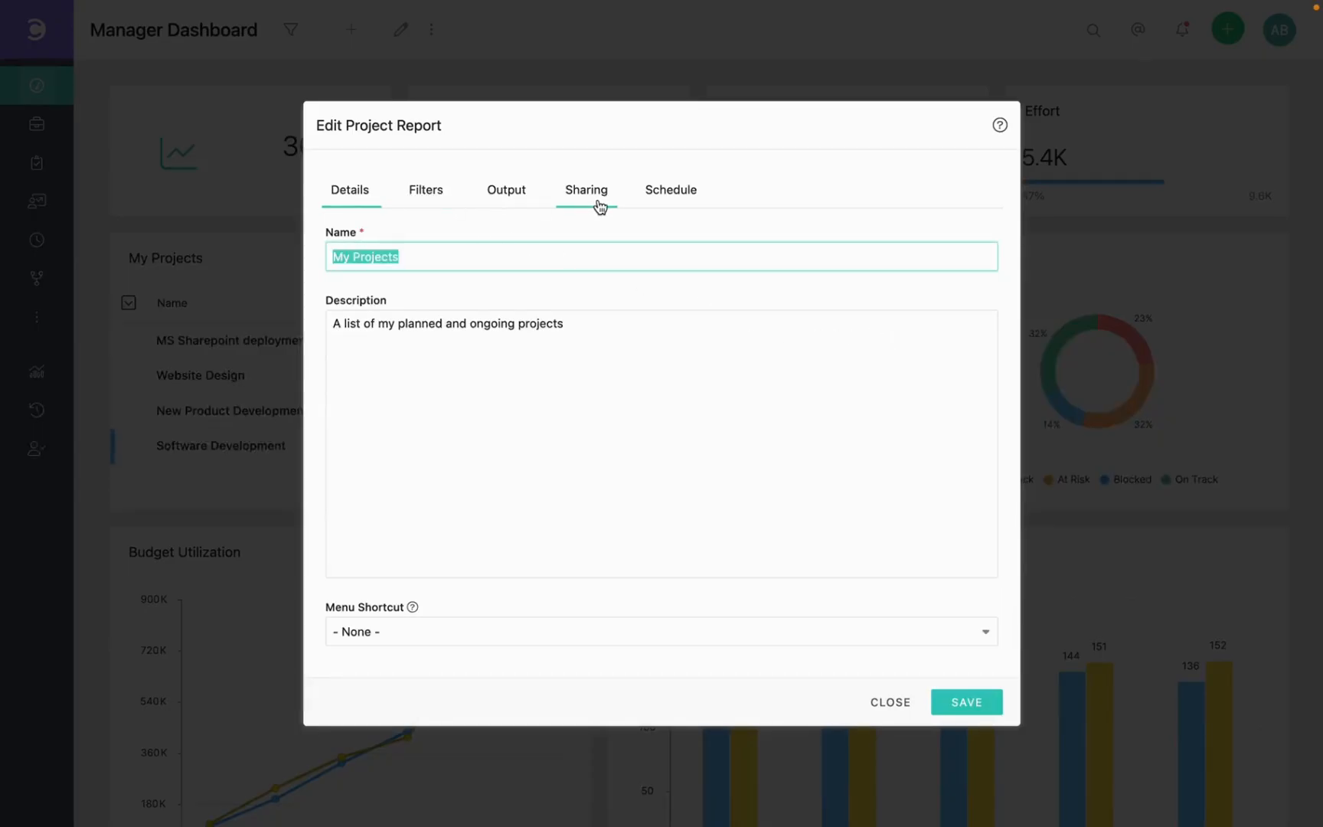
click(585, 189)
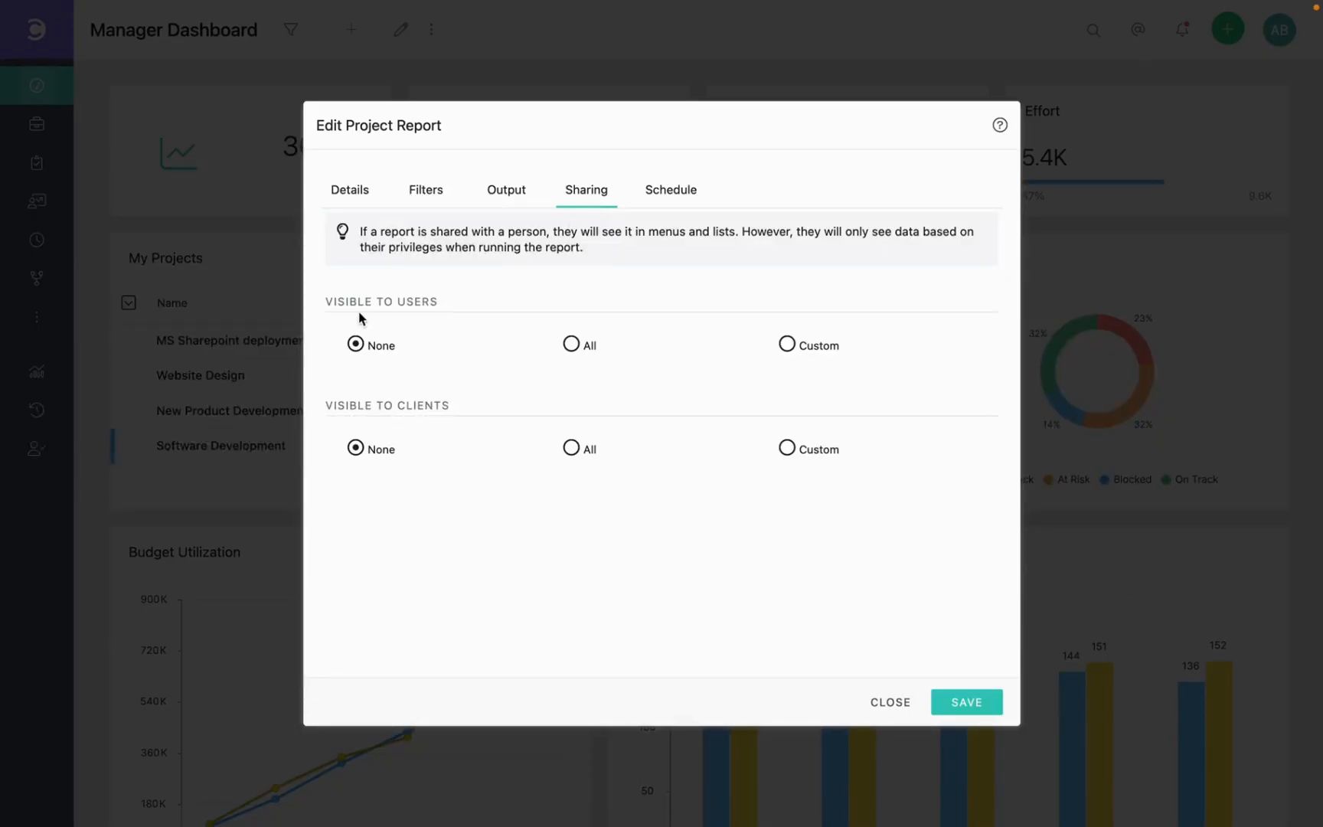
mouse_move(361, 354)
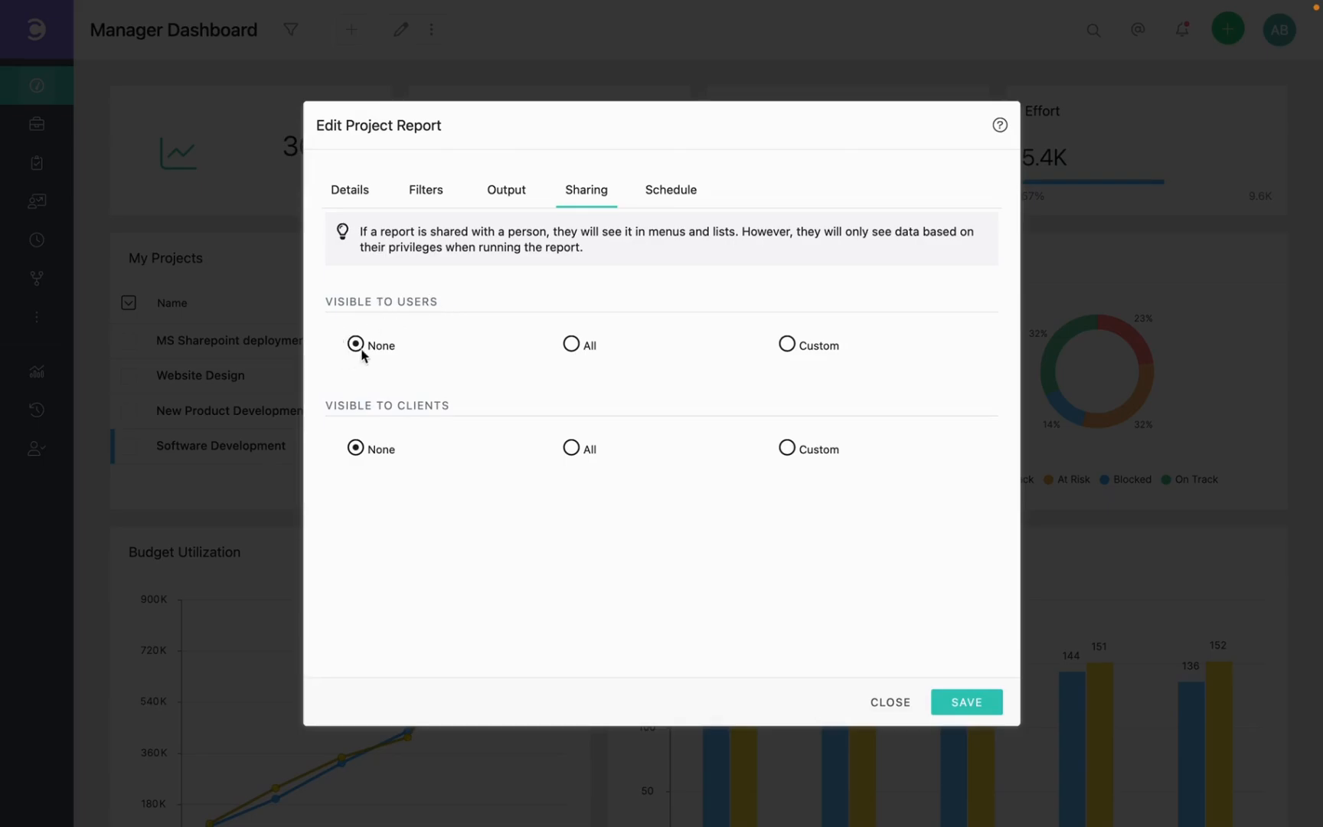
mouse_move(328, 322)
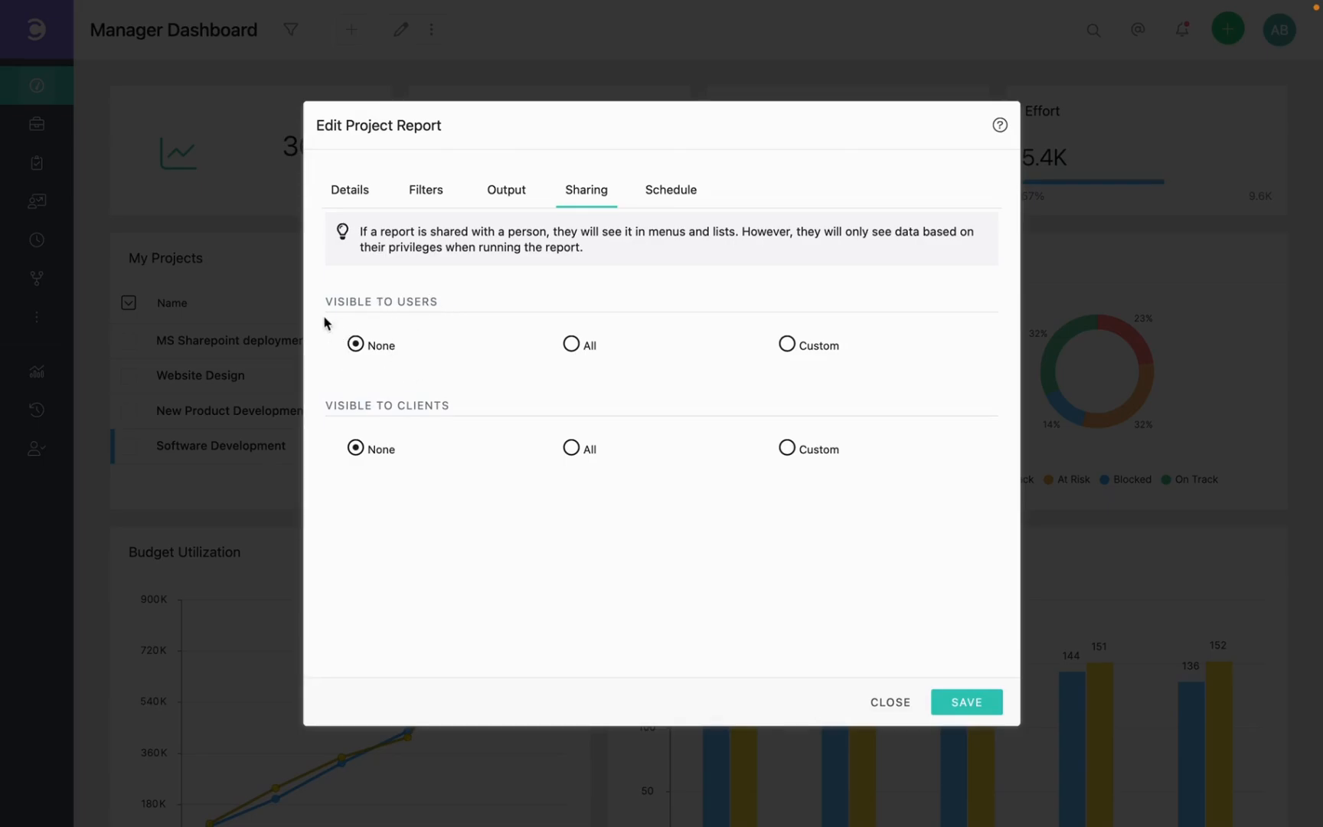
mouse_move(417, 346)
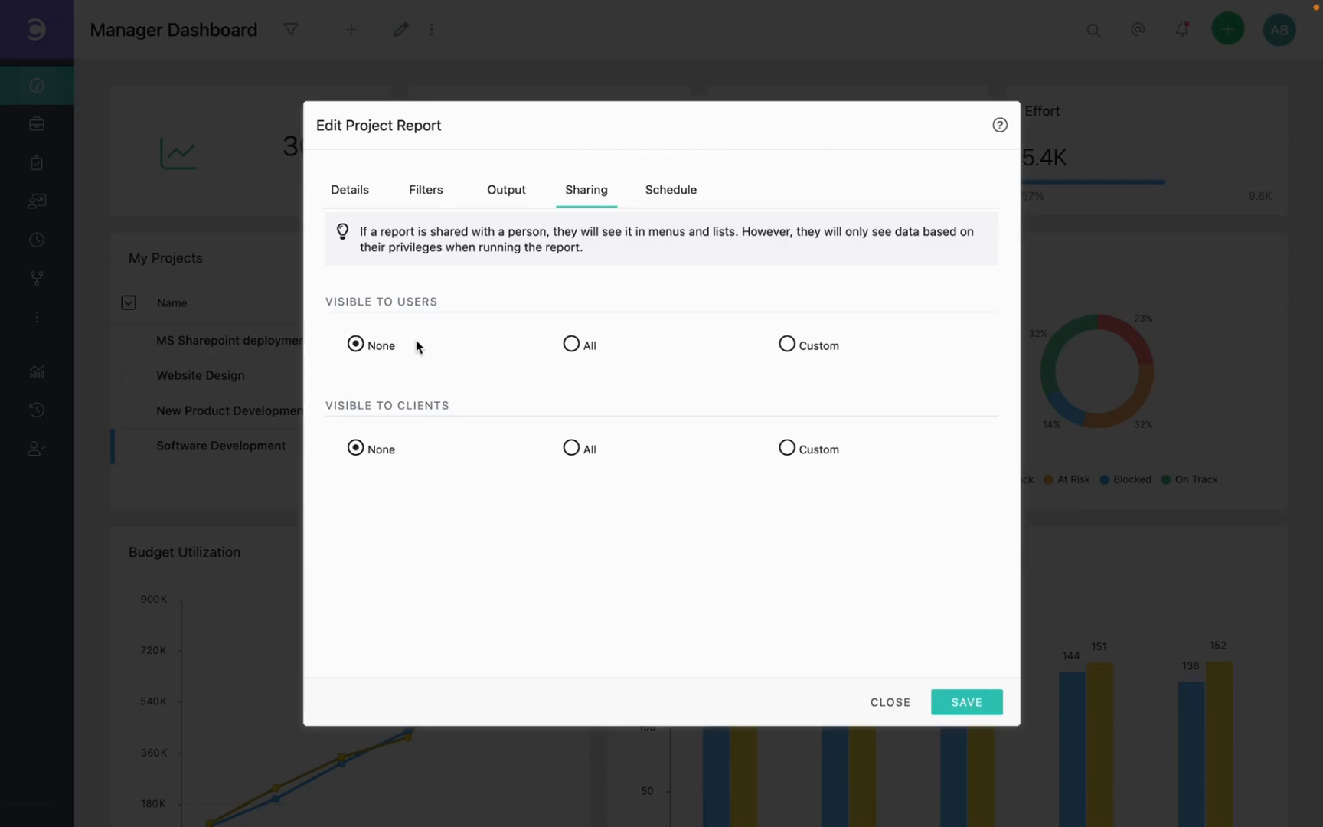
mouse_move(589, 363)
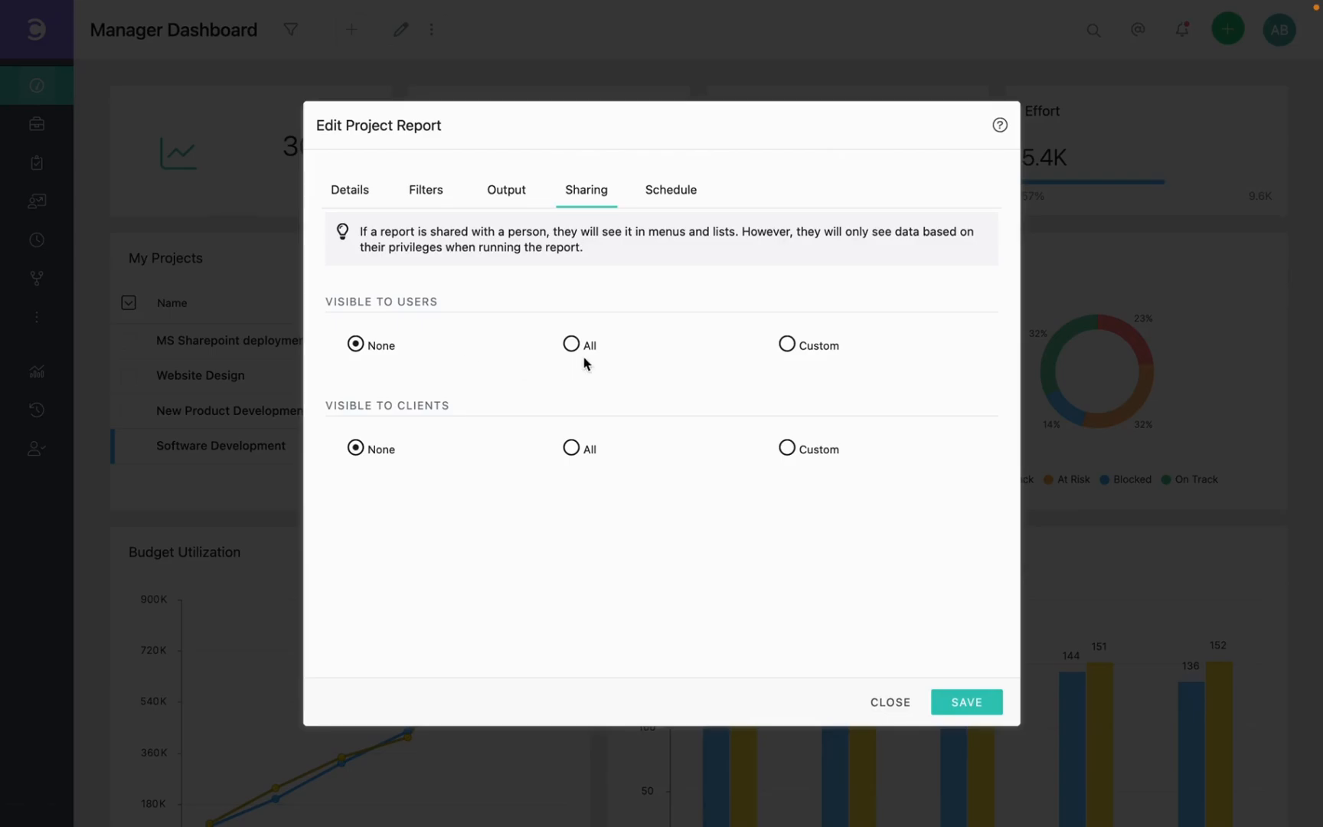
mouse_move(602, 372)
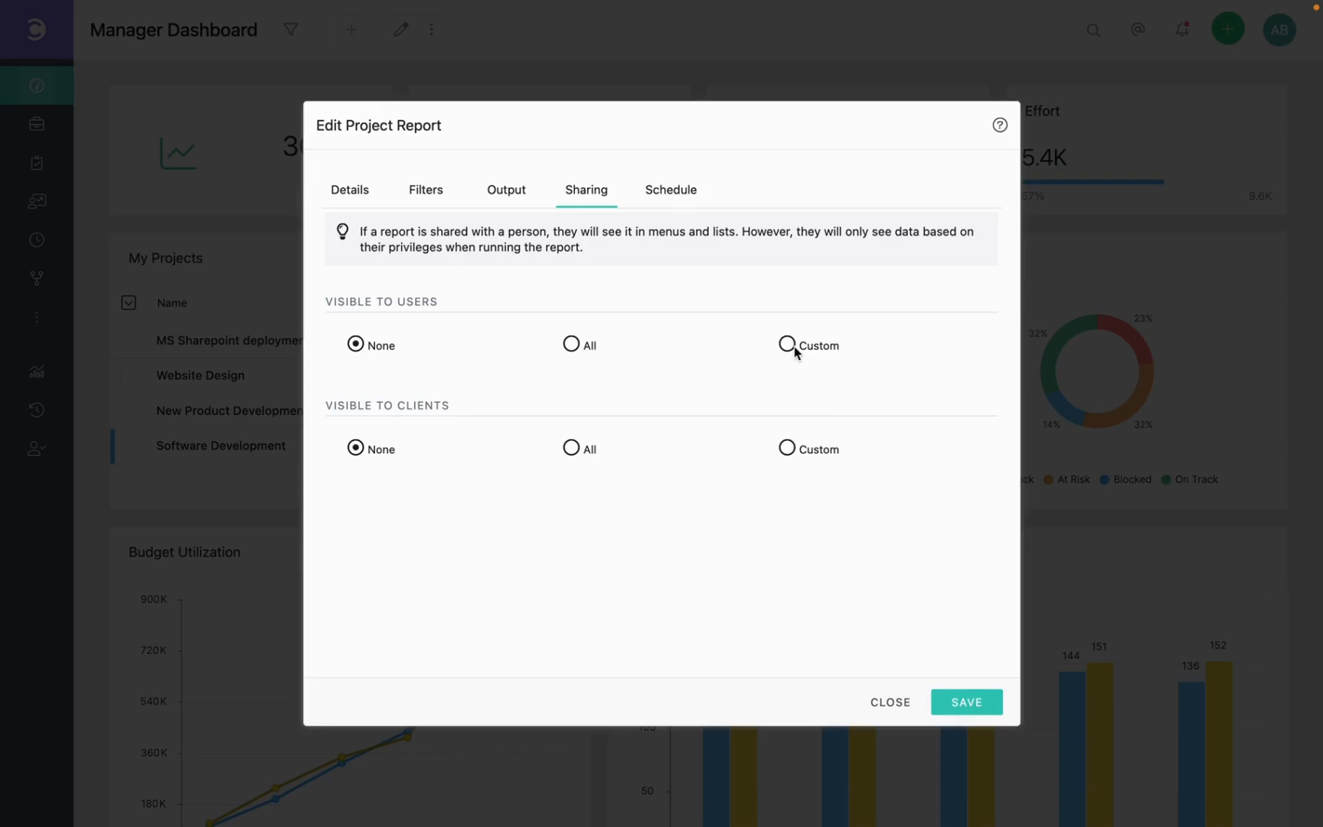
Set Visible to Users to All for the My Projects report and save it
click(788, 345)
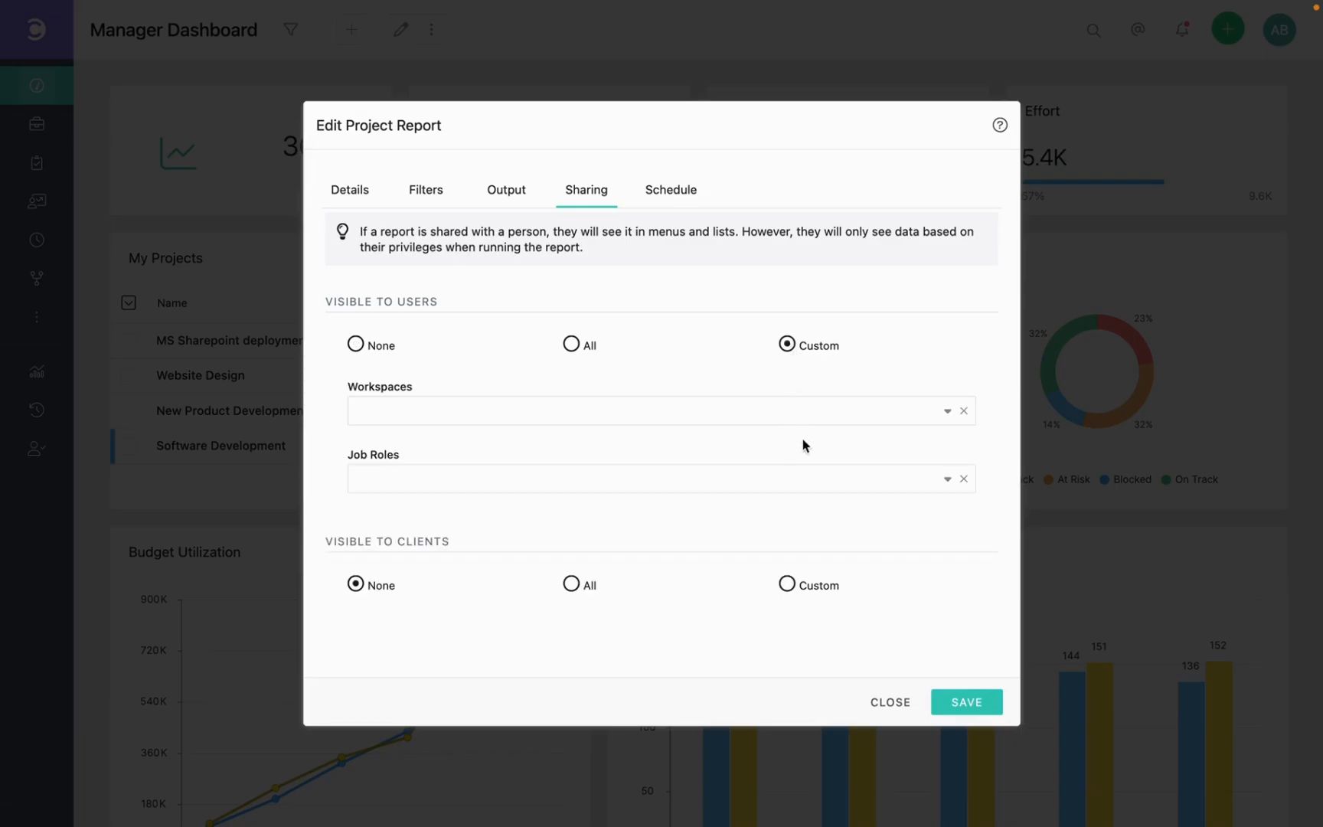
click(659, 410)
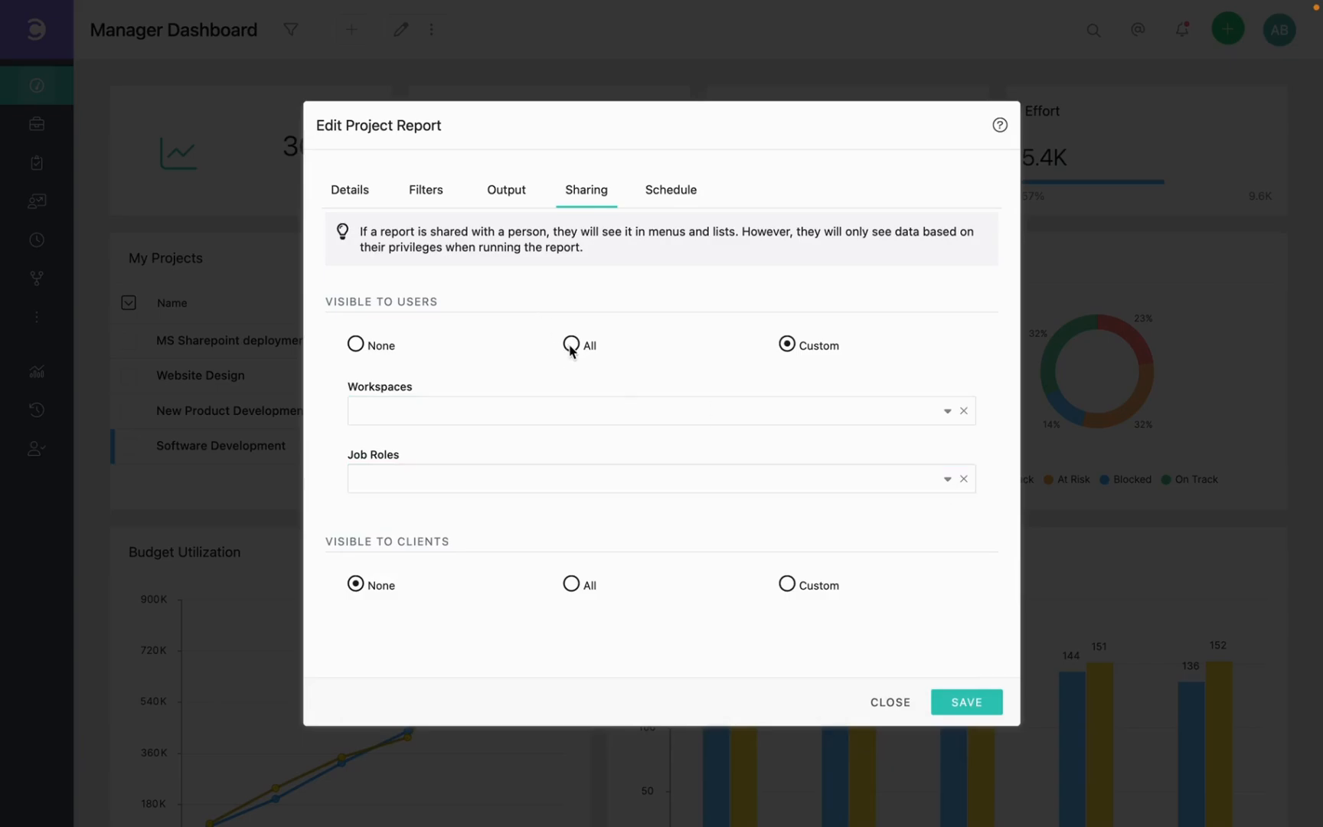
click(571, 345)
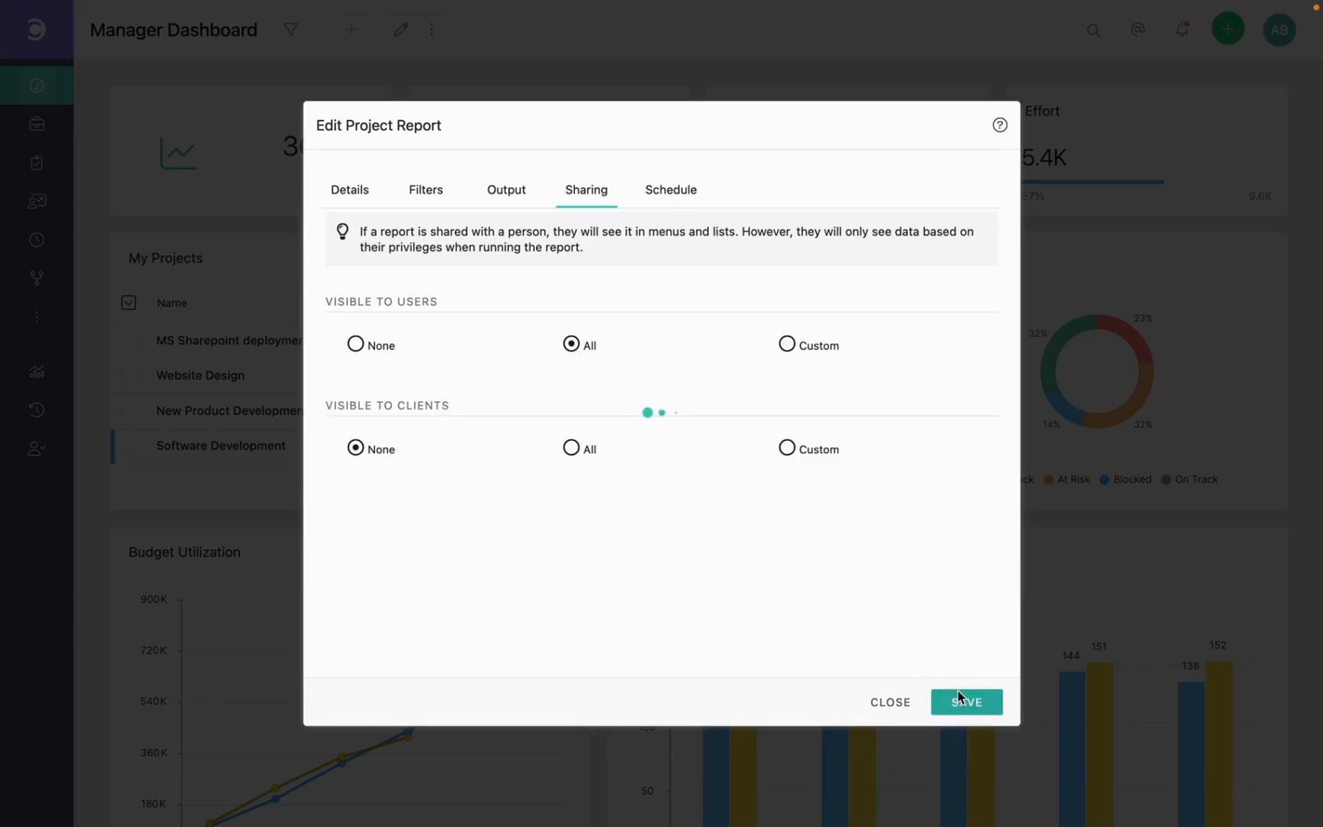
click(966, 701)
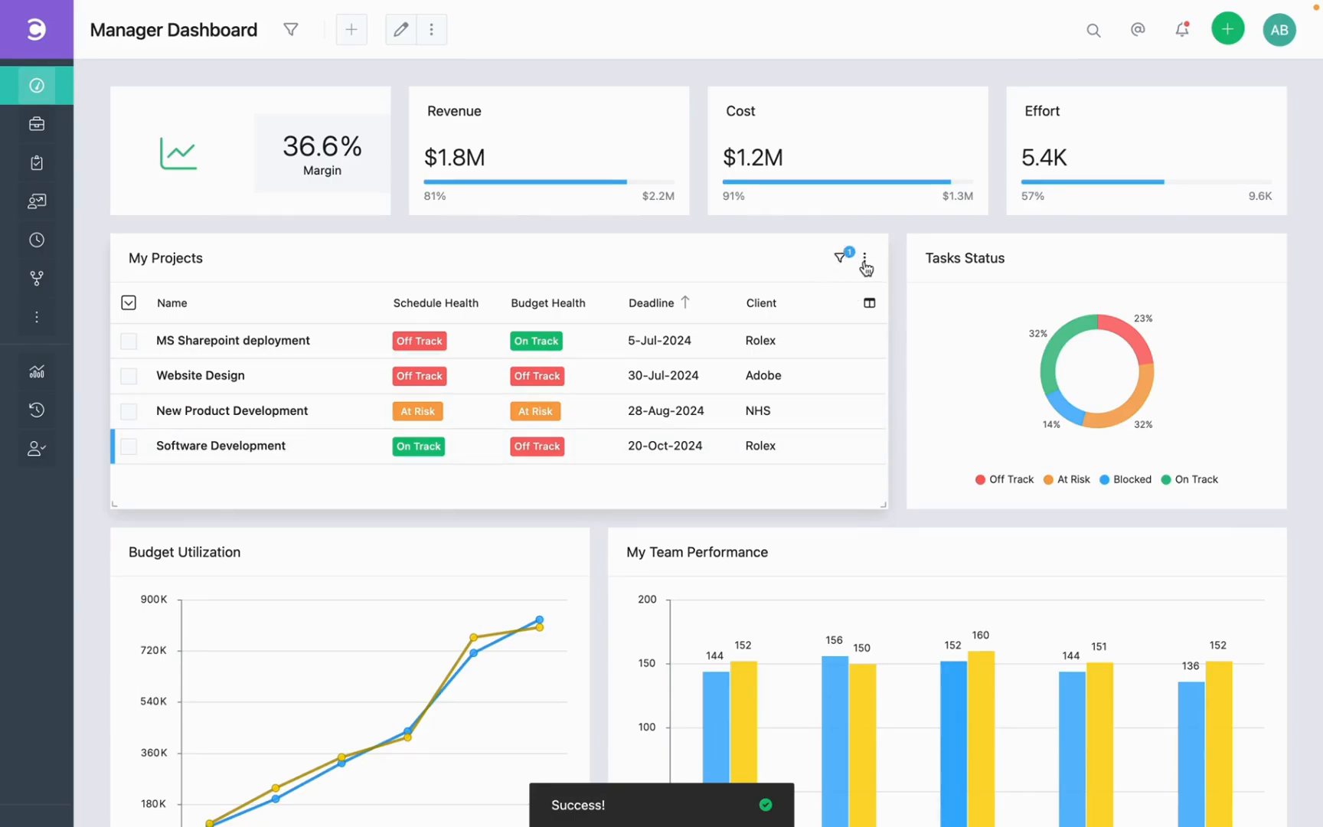
Reopen the My Projects report editor on its Sharing settings from the widget menu
click(864, 259)
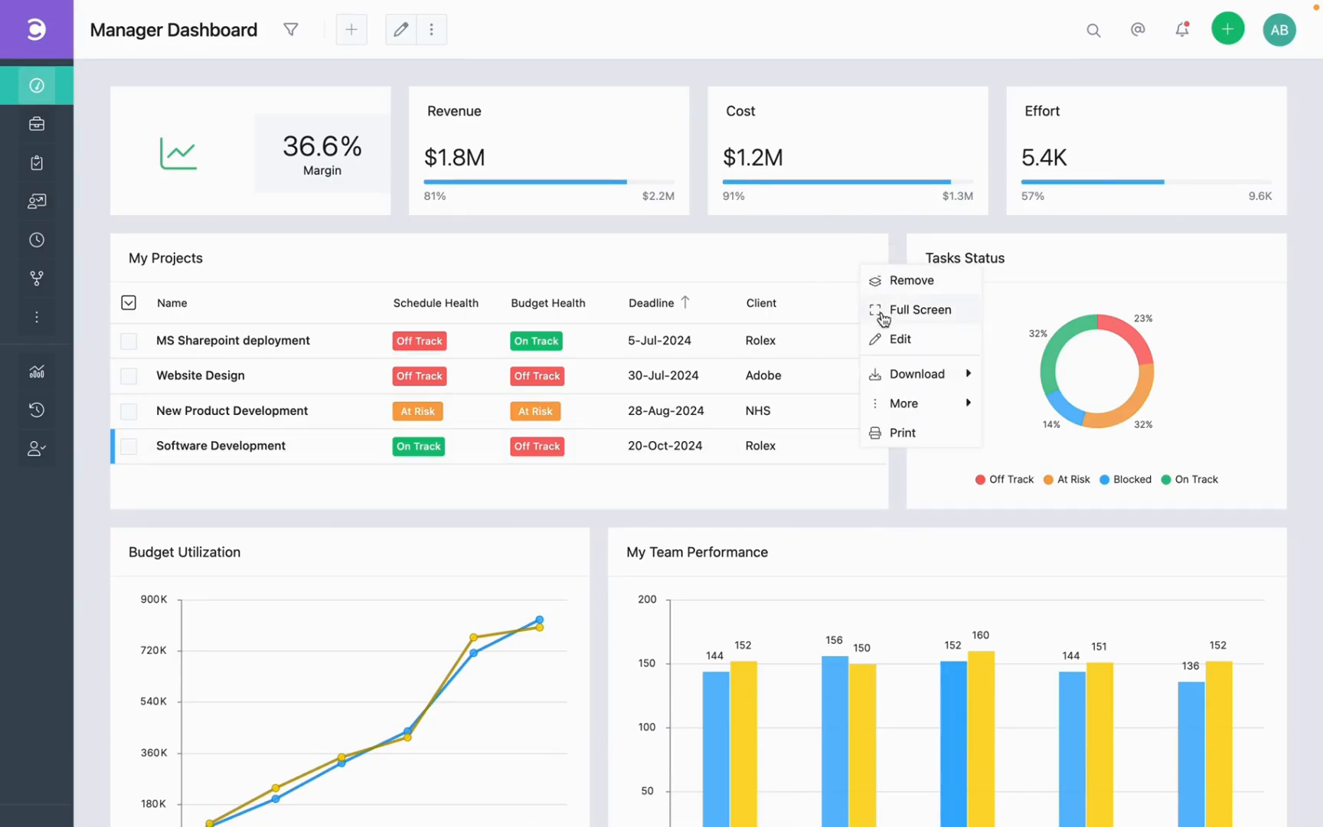
click(899, 338)
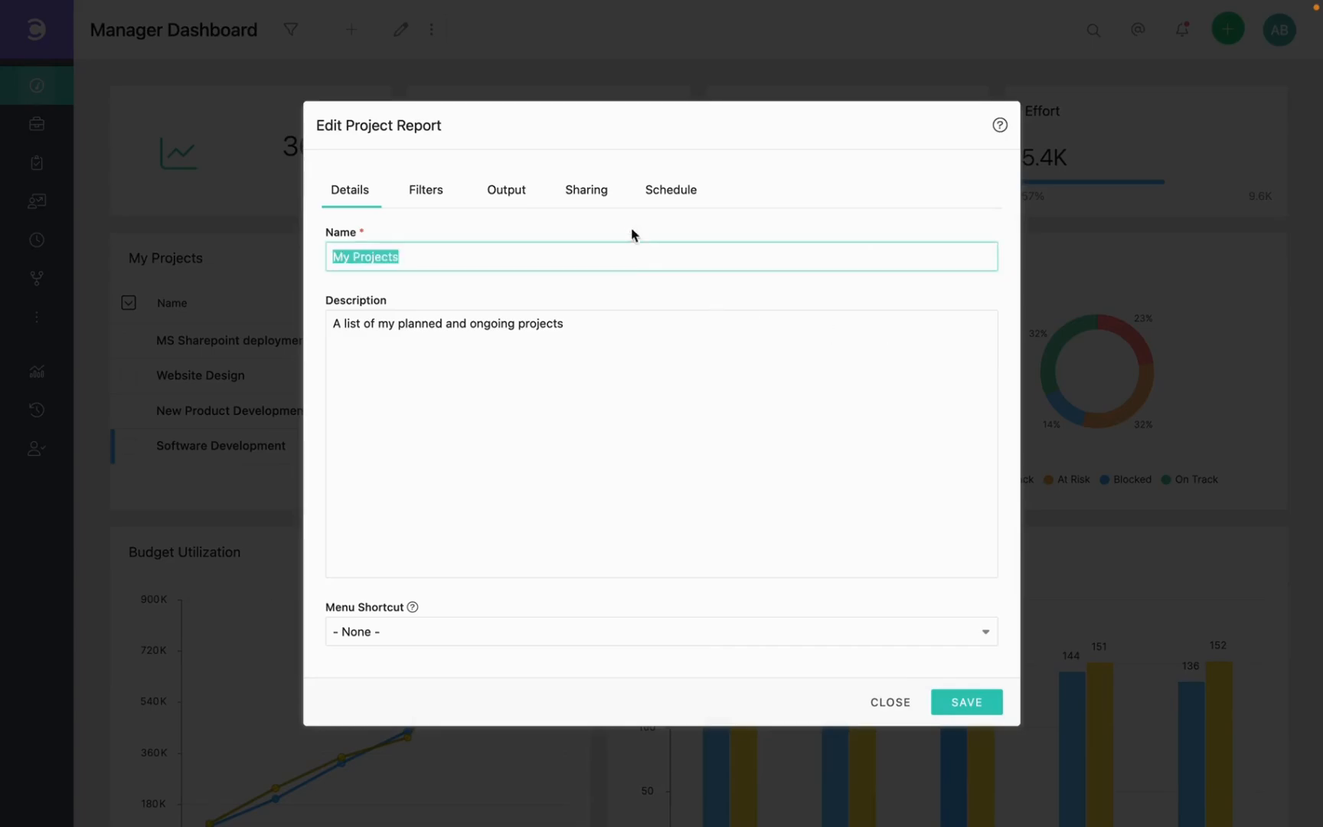
click(586, 188)
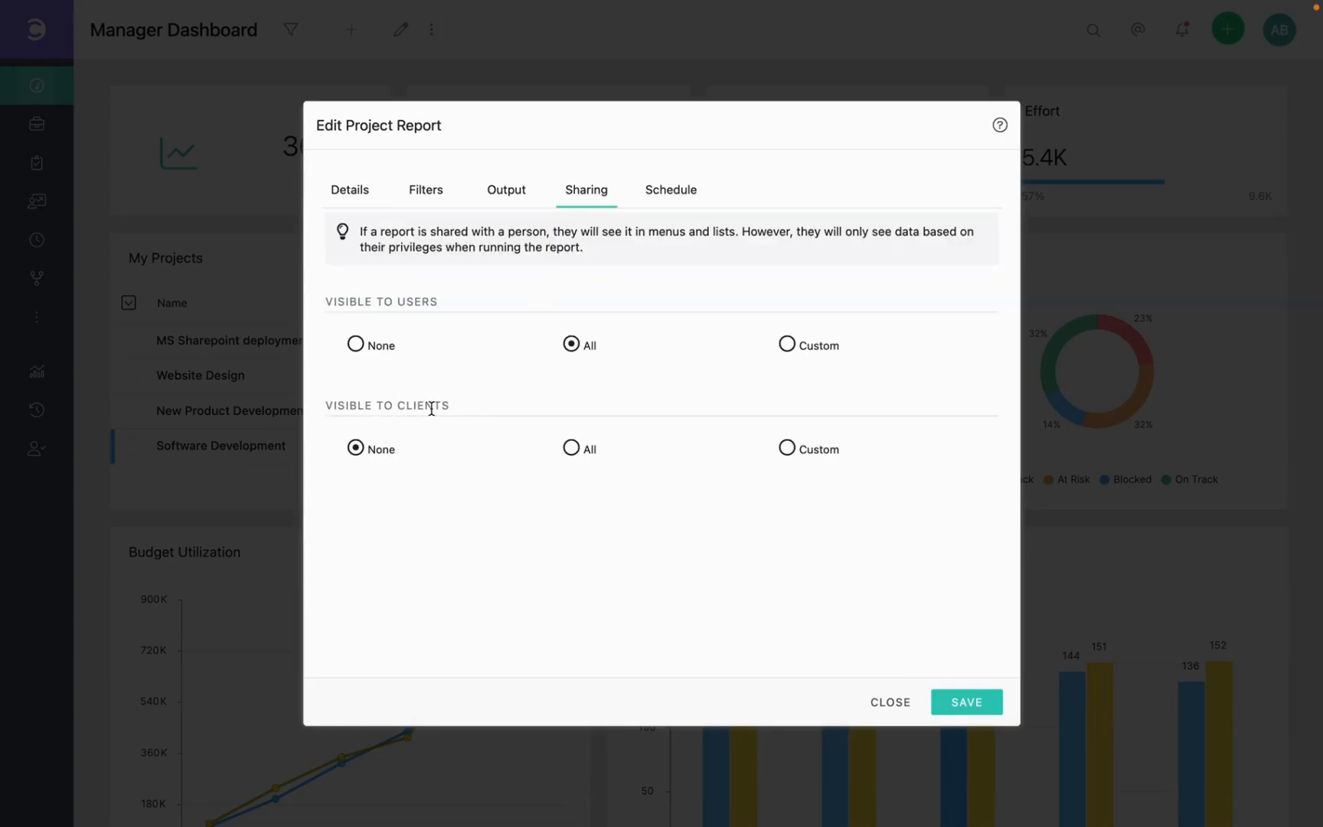
mouse_move(397, 467)
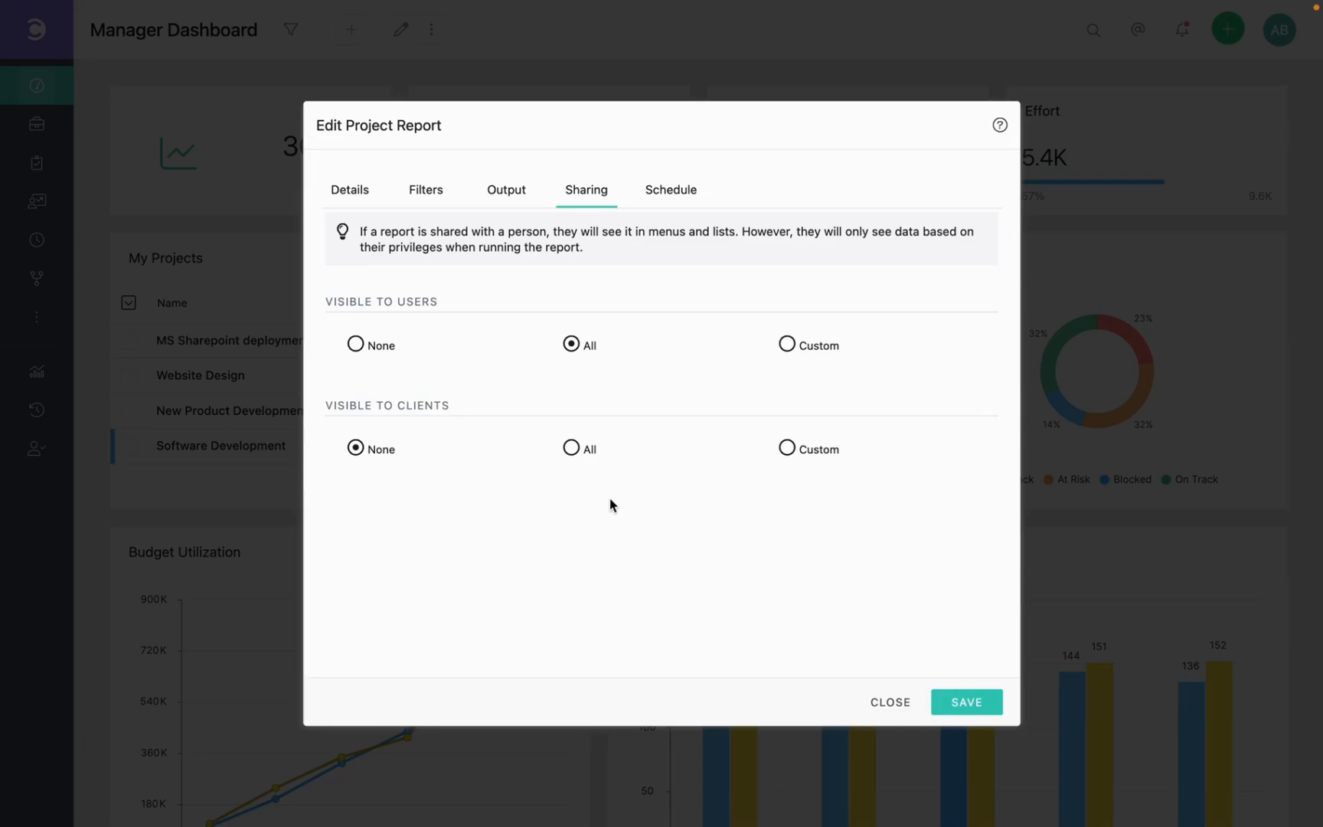
mouse_move(556, 474)
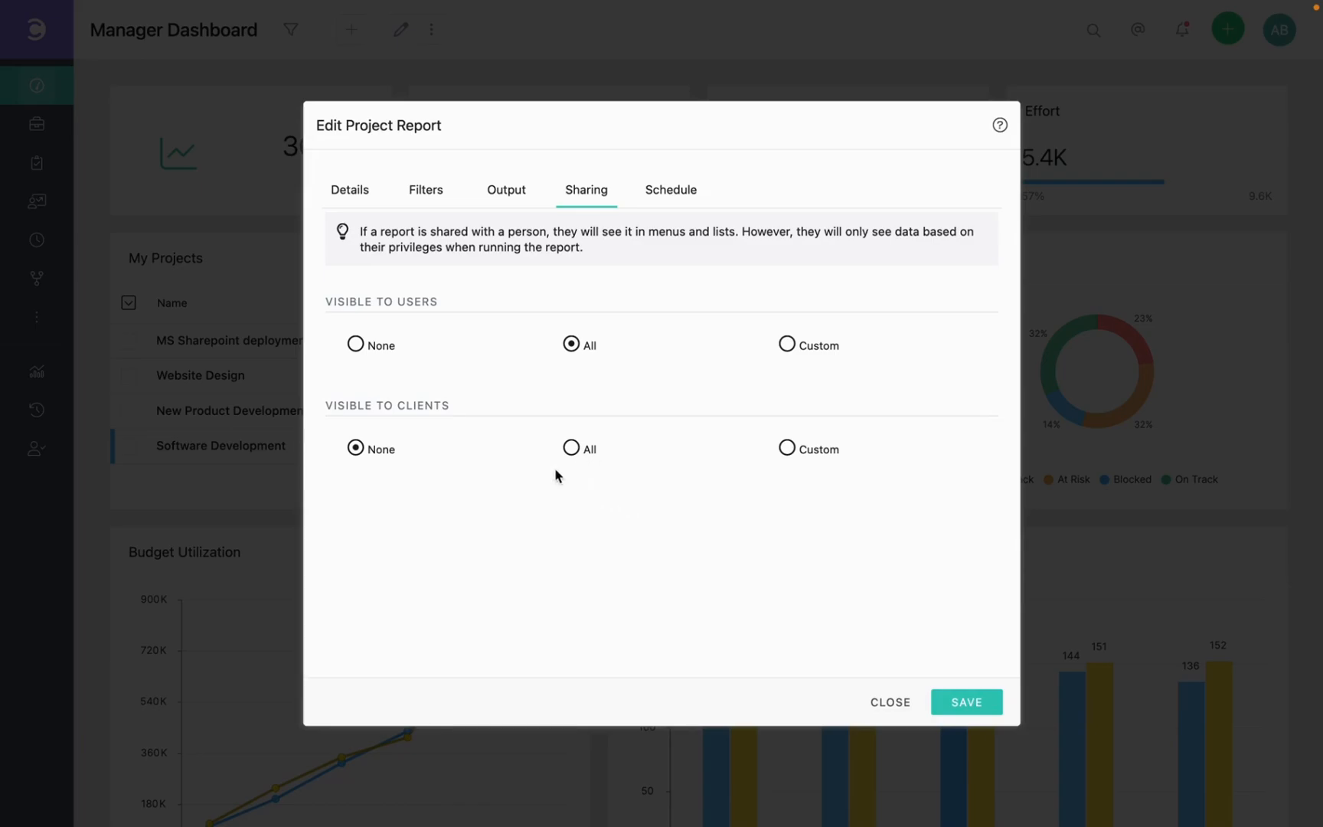
mouse_move(714, 475)
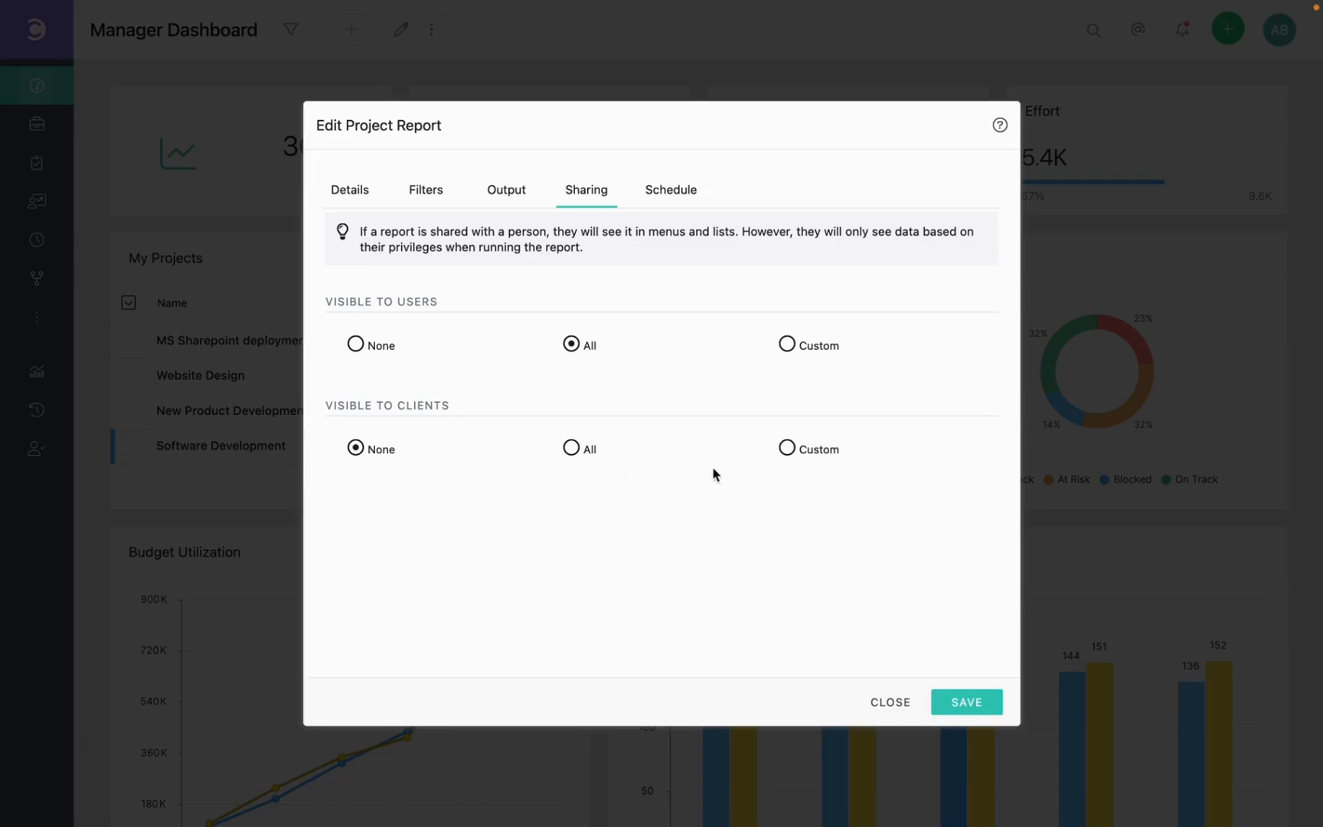
mouse_move(805, 470)
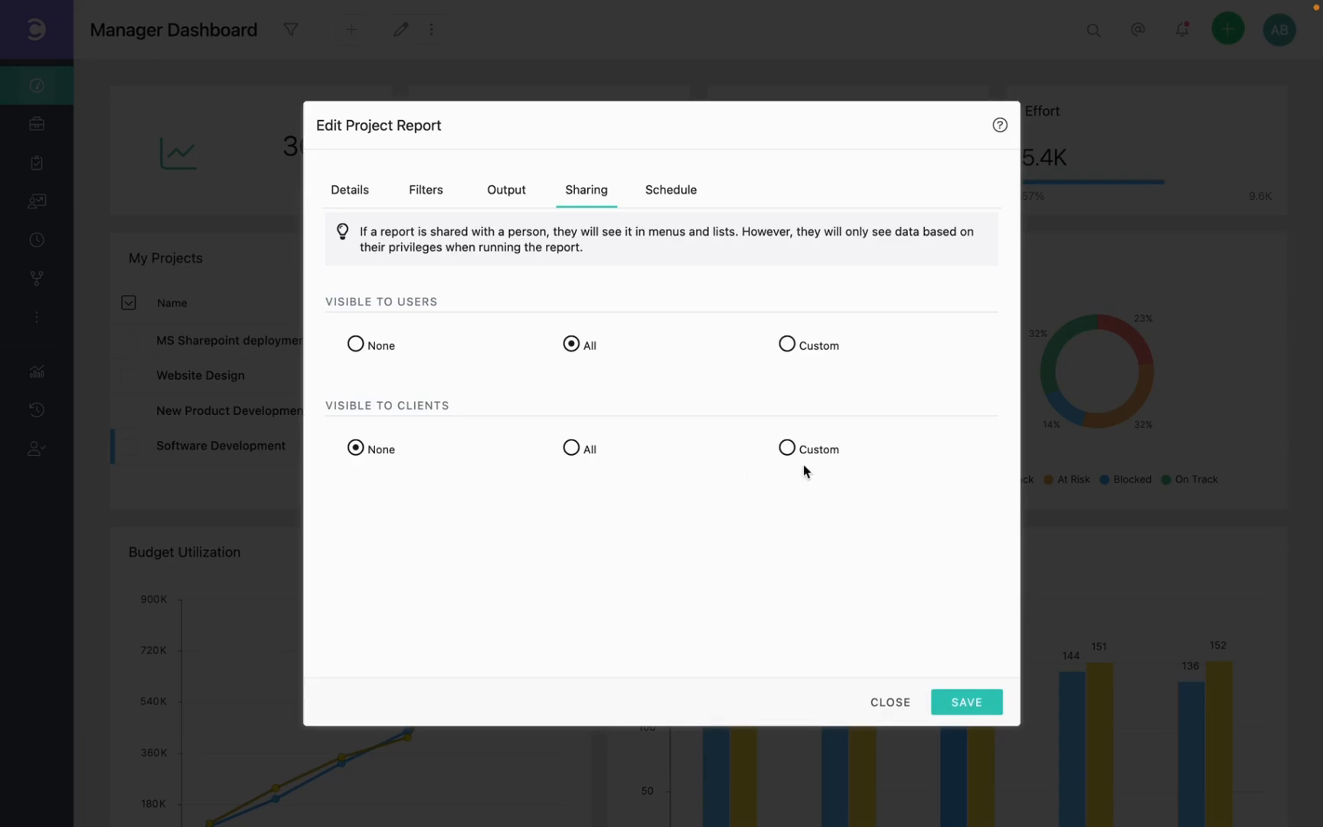
Set Visible to Clients to All for the My Projects report
click(788, 449)
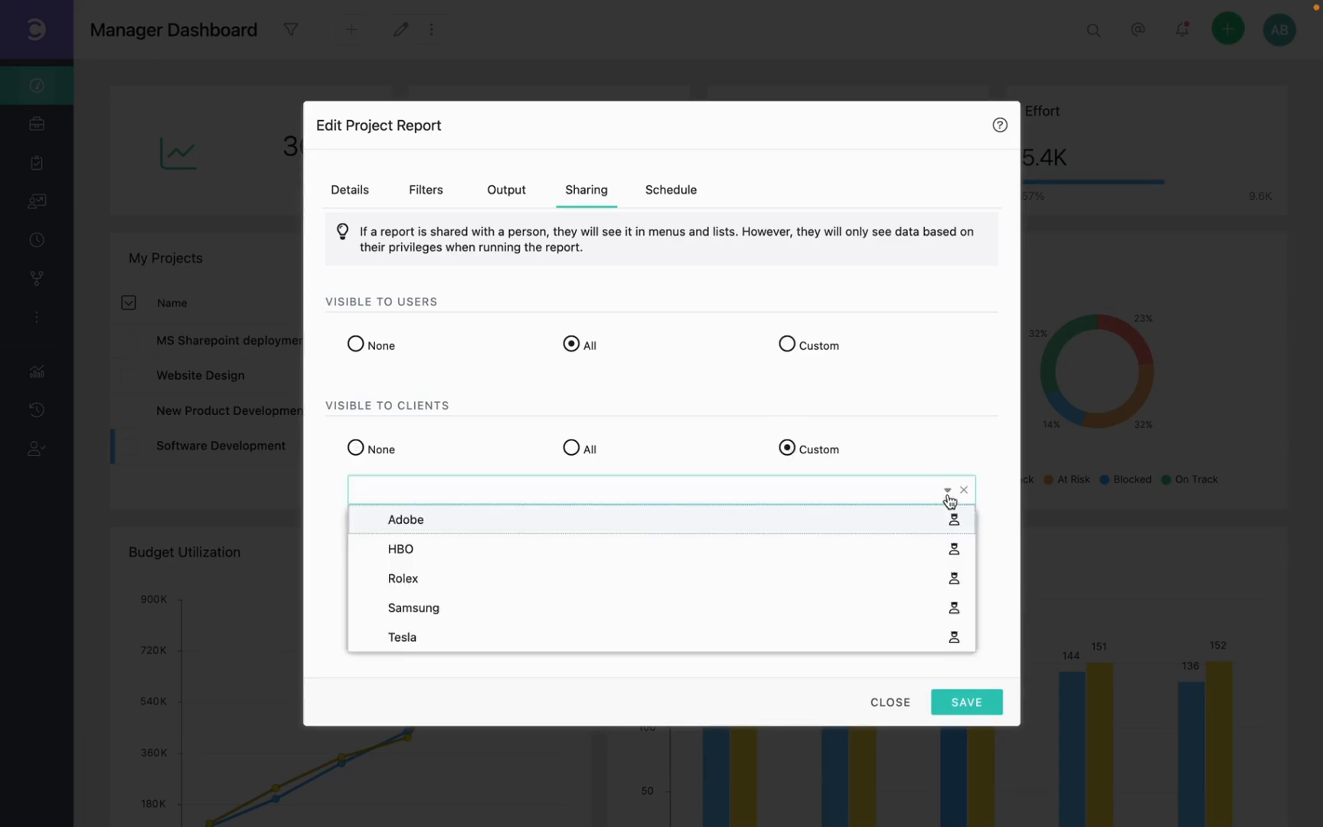
click(627, 491)
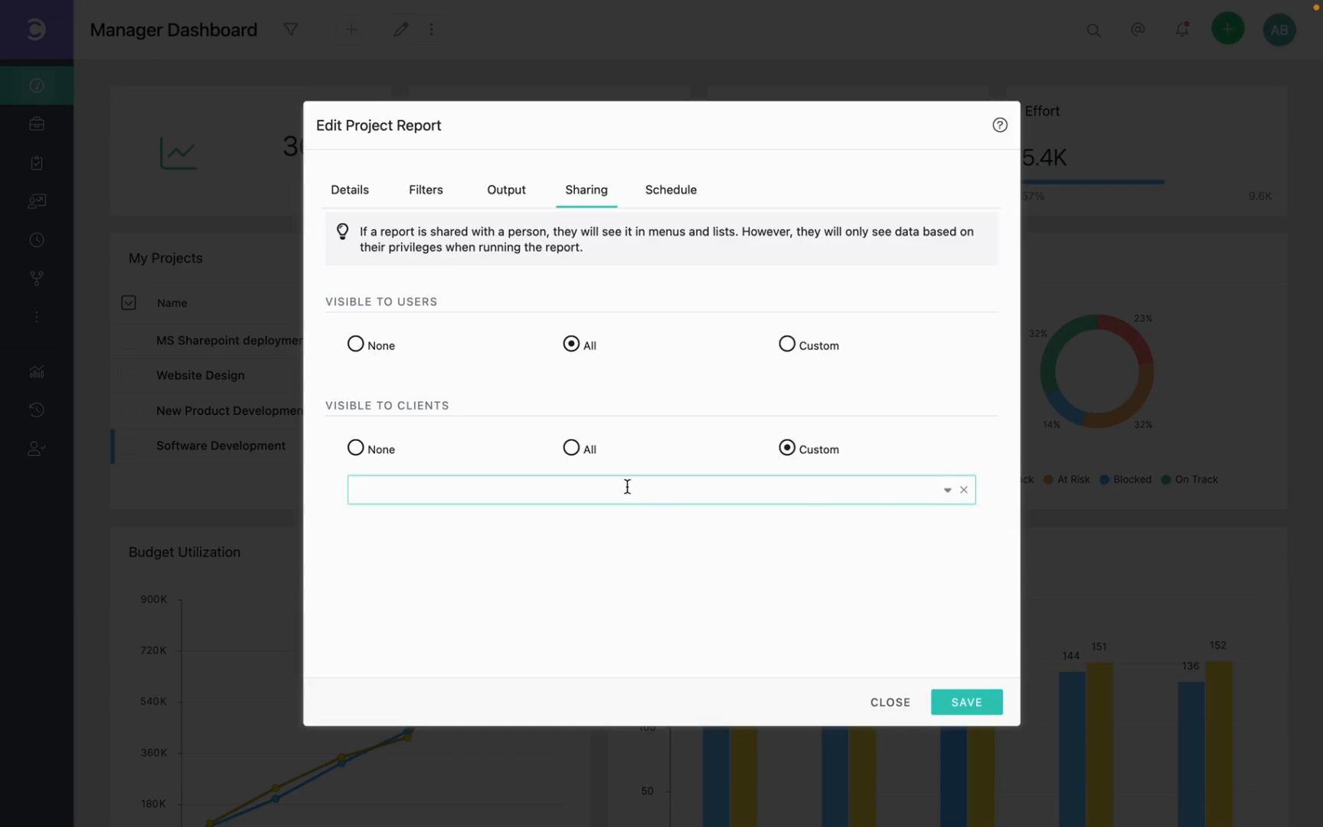
click(573, 449)
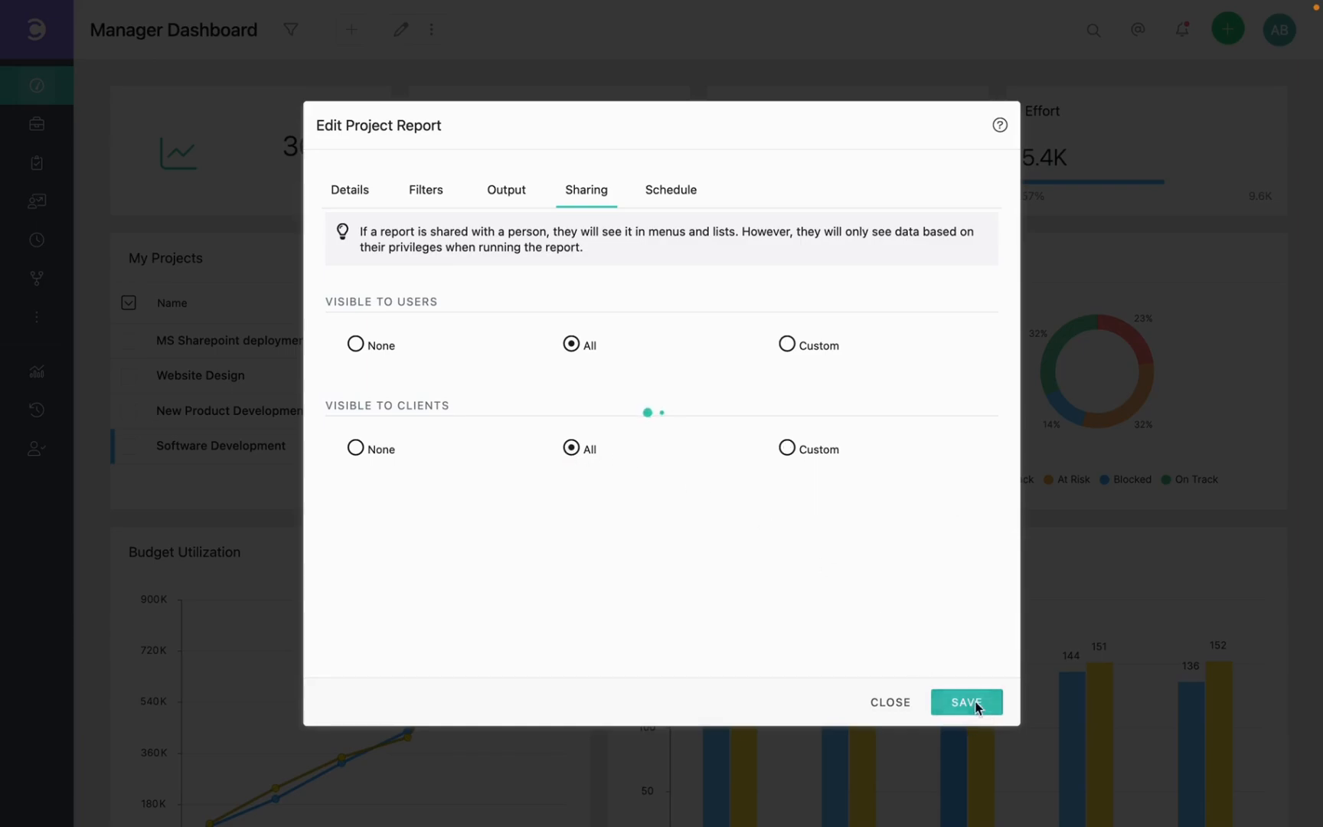